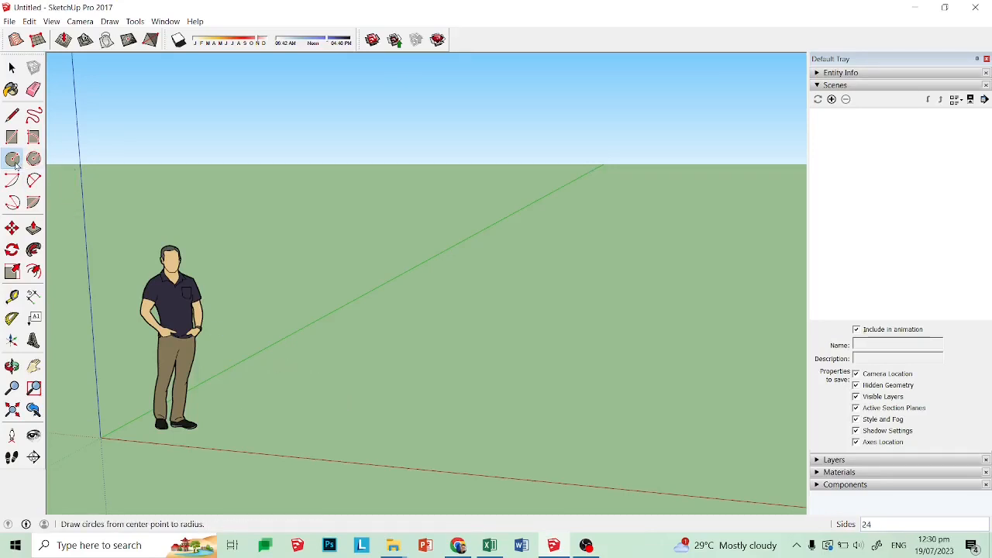
Draw a ground circle from a centre point out to about 1.47 m radius.
left_click(13, 158)
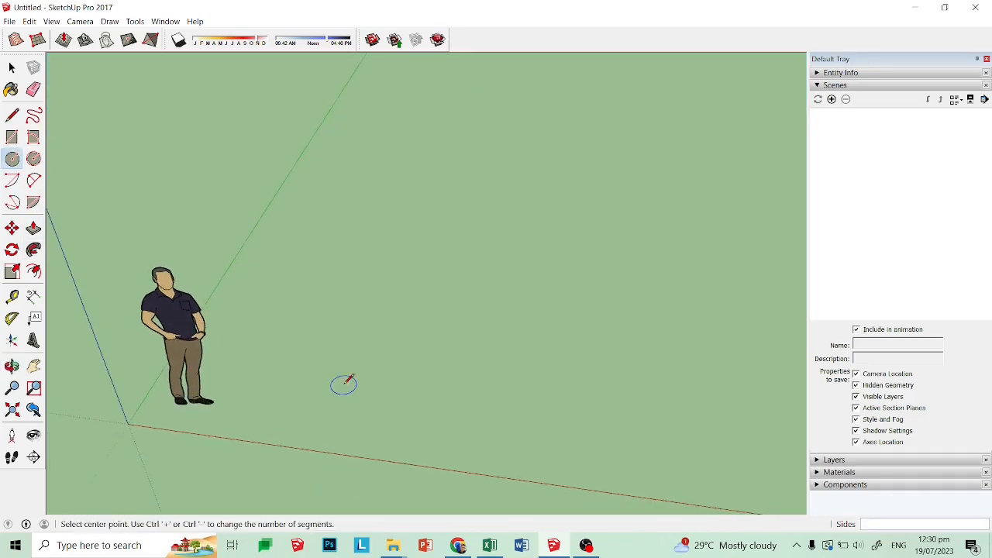
mouse_move(357, 366)
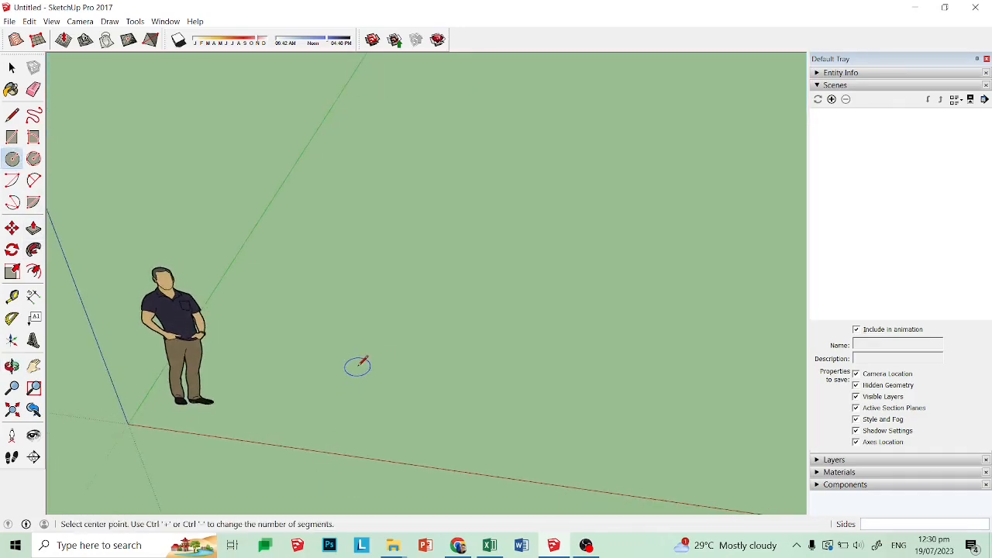
mouse_move(416, 338)
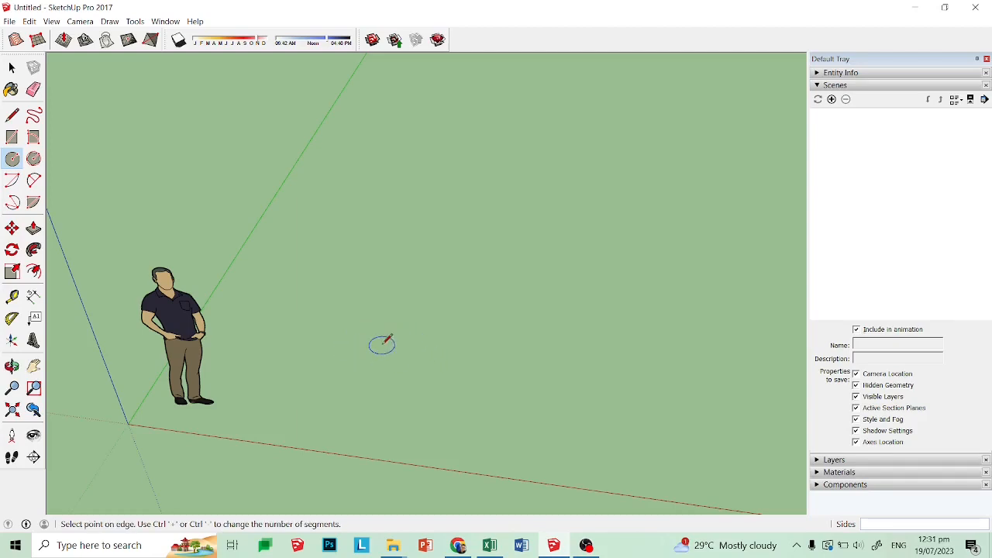
left_click_drag(381, 344, 400, 400)
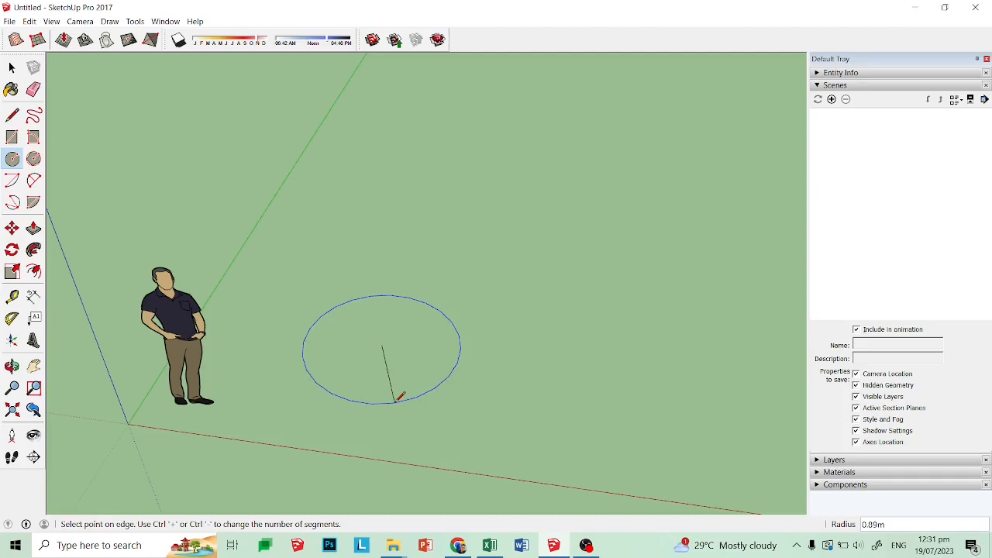
left_click_drag(397, 402, 508, 409)
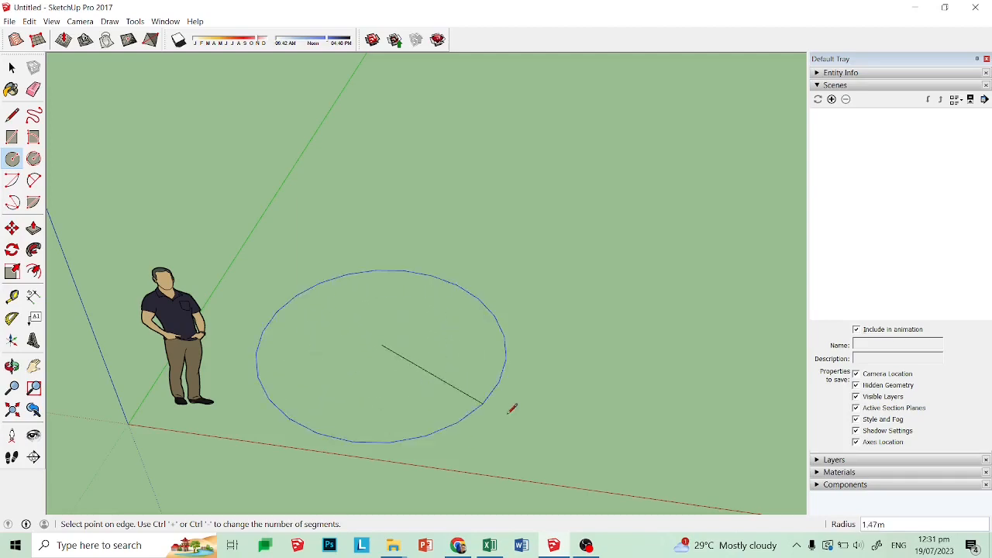
mouse_move(825, 502)
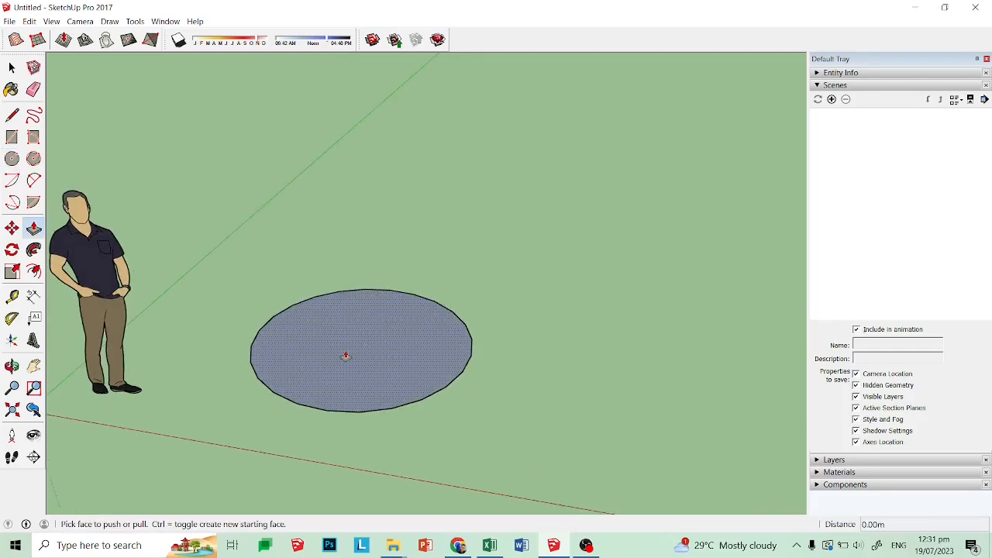
mouse_move(34, 228)
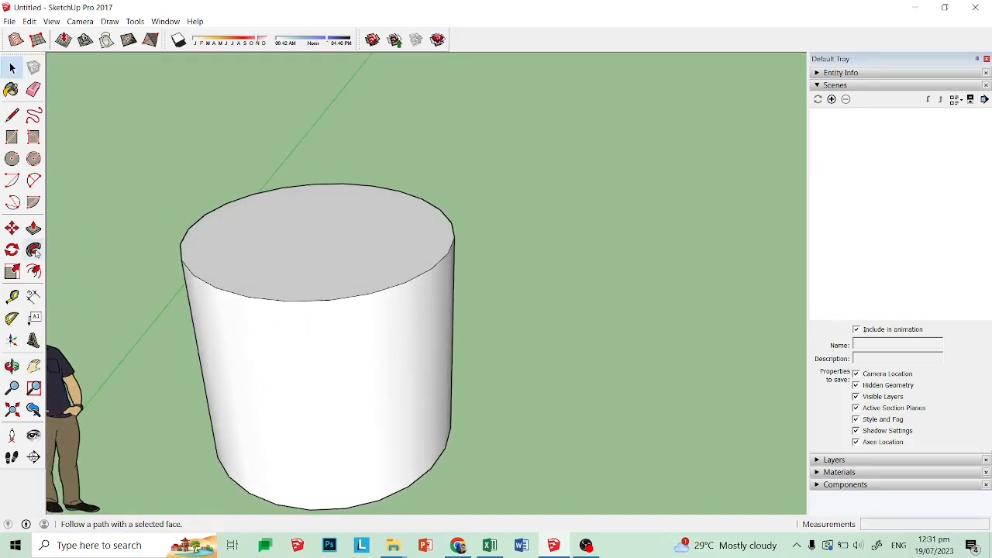
mouse_move(34, 251)
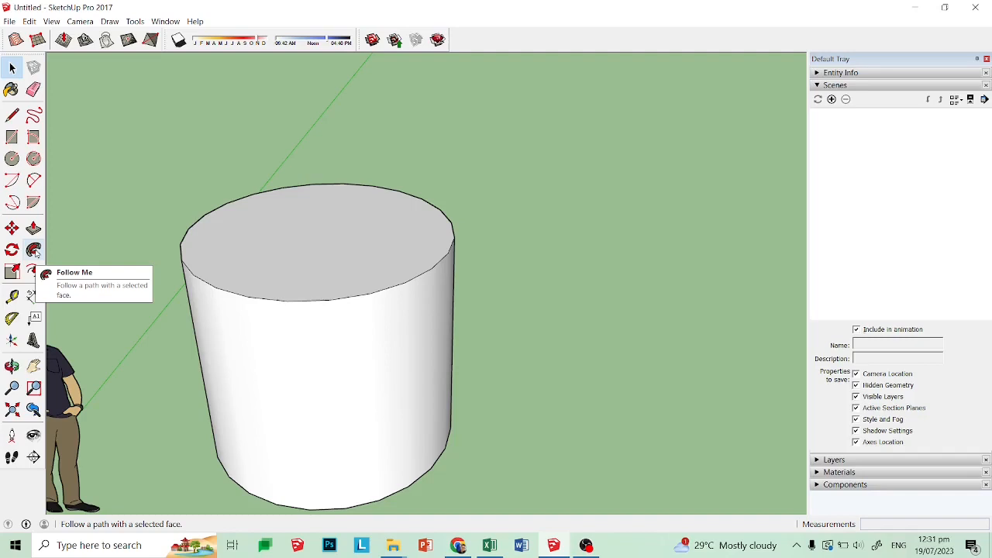
mouse_move(34, 179)
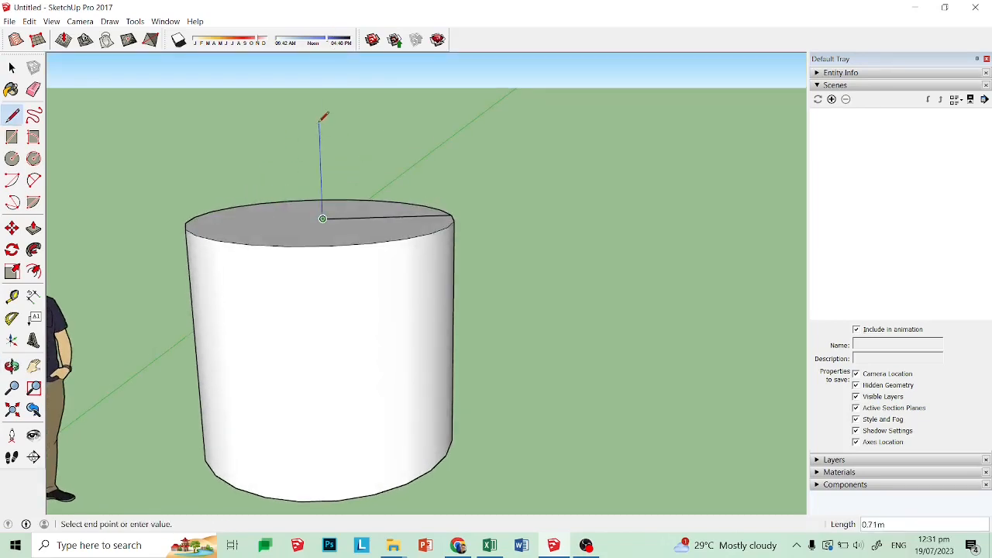
mouse_move(323, 116)
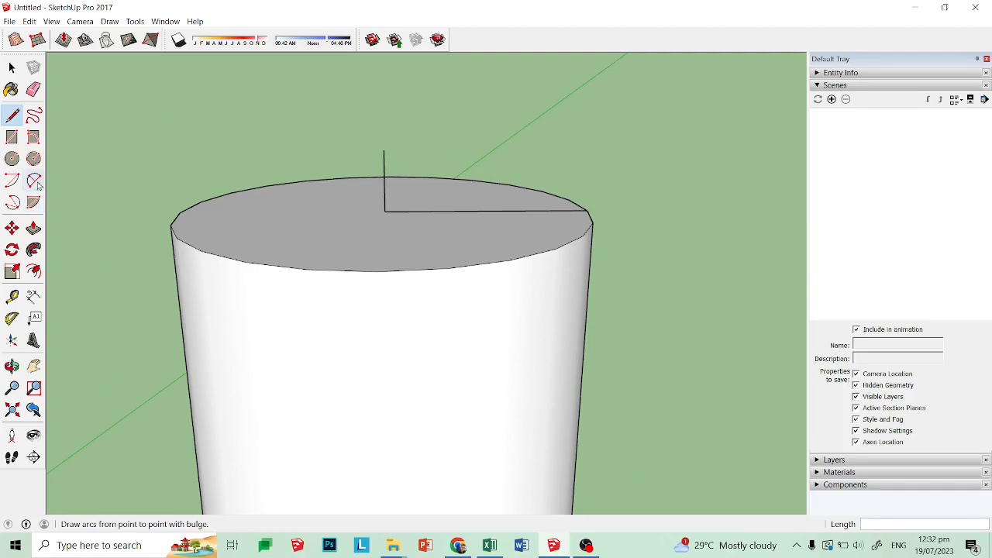
mouse_move(34, 180)
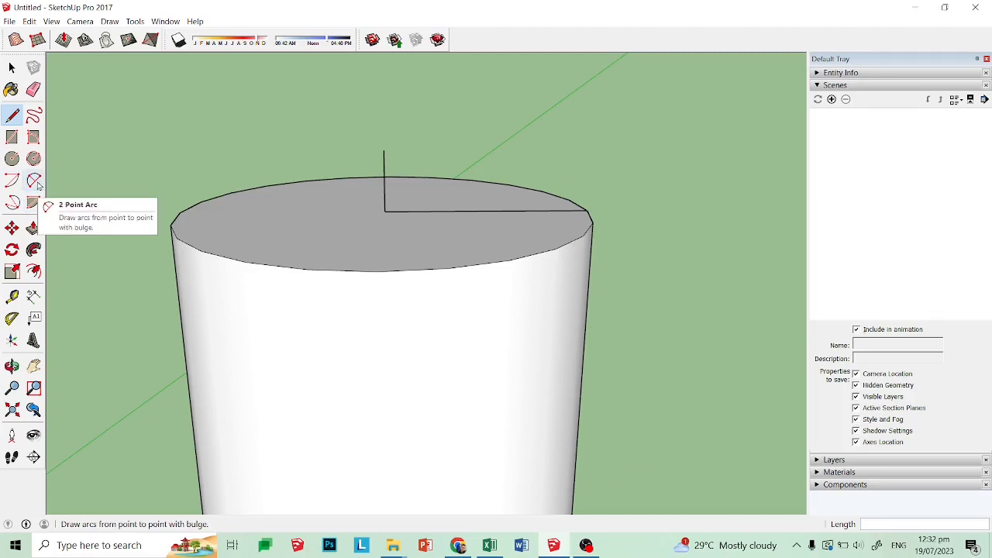
mouse_move(35, 226)
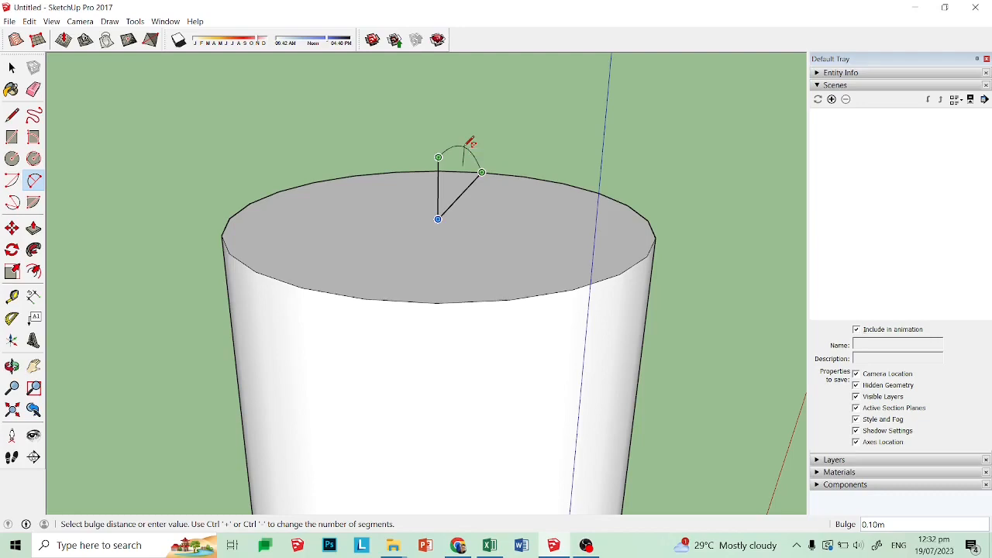
mouse_move(471, 147)
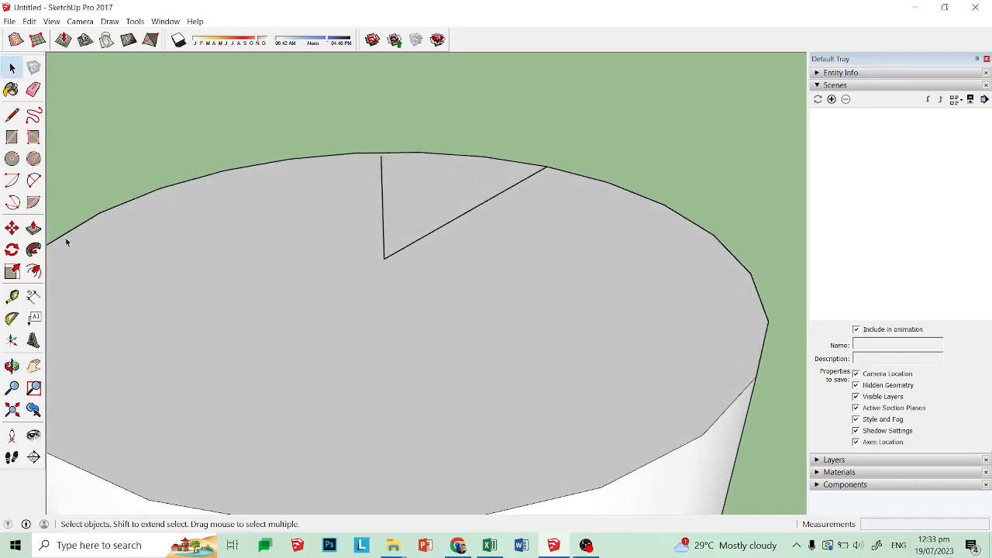
Orbit around the cylinder top to inspect the curved profile edge-on and face-on.
left_click(33, 136)
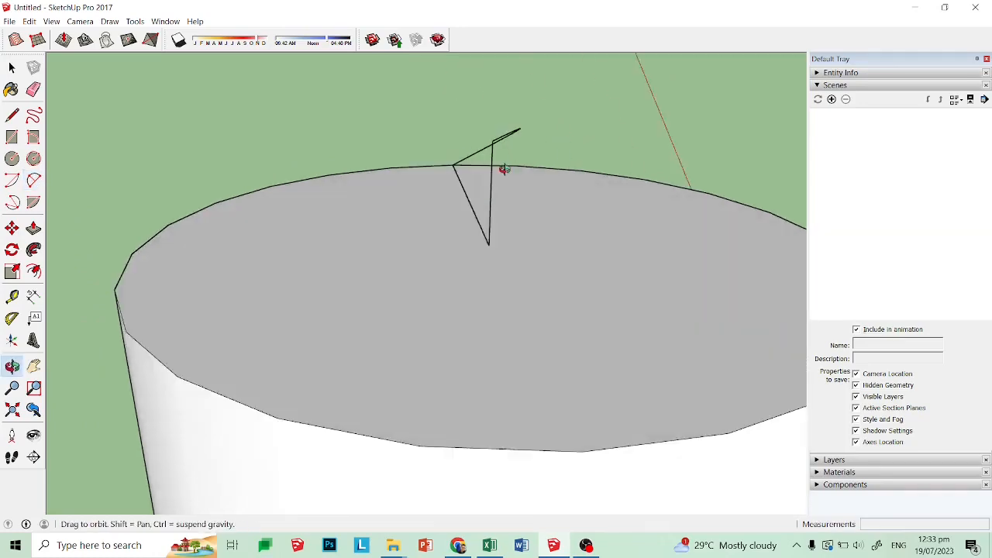
left_click_drag(504, 170, 573, 164)
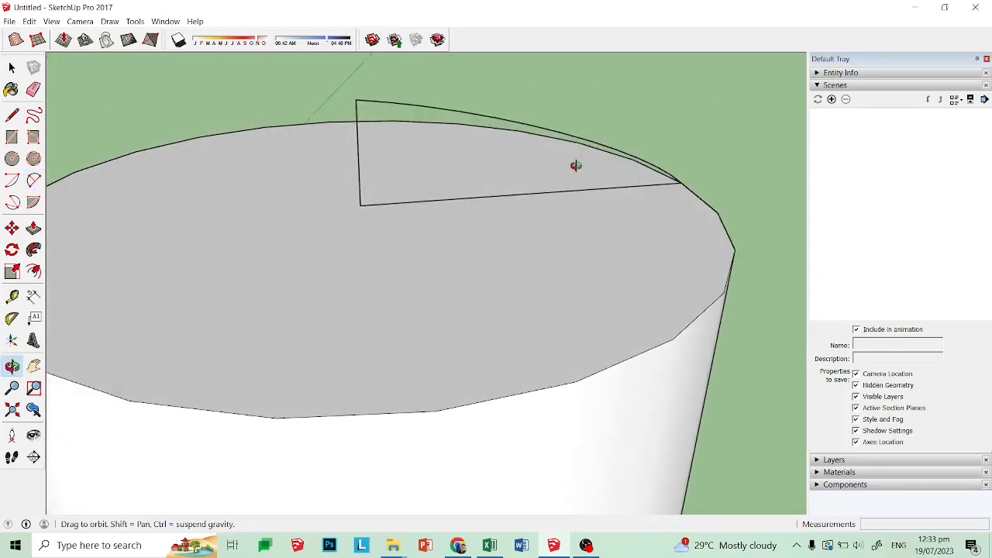
left_click_drag(577, 164, 422, 202)
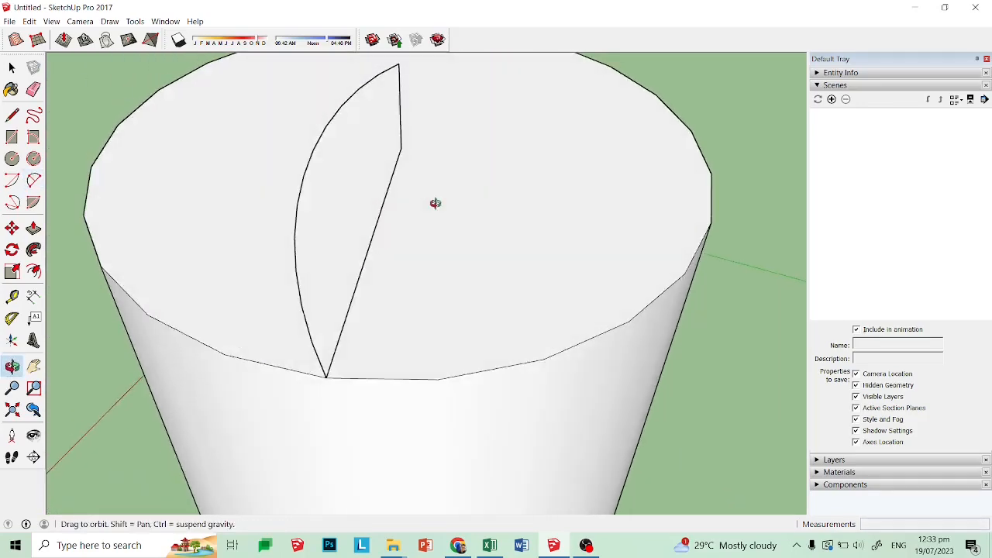
left_click_drag(434, 203, 567, 242)
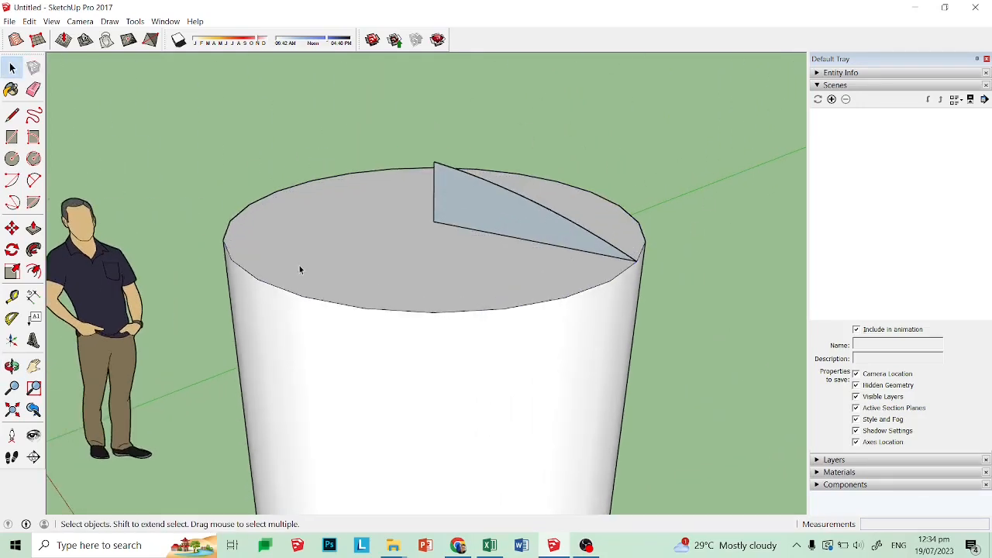
mouse_move(500, 310)
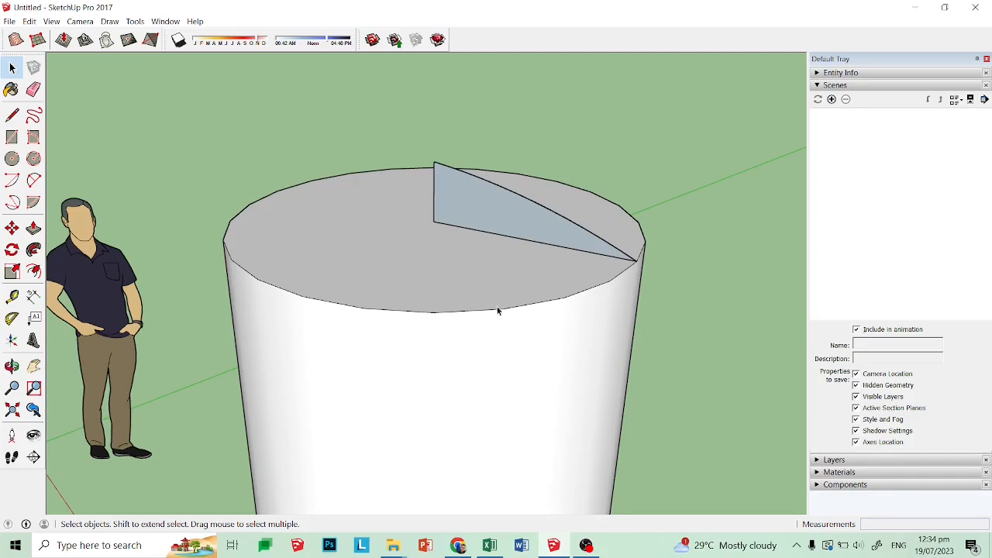
mouse_move(34, 250)
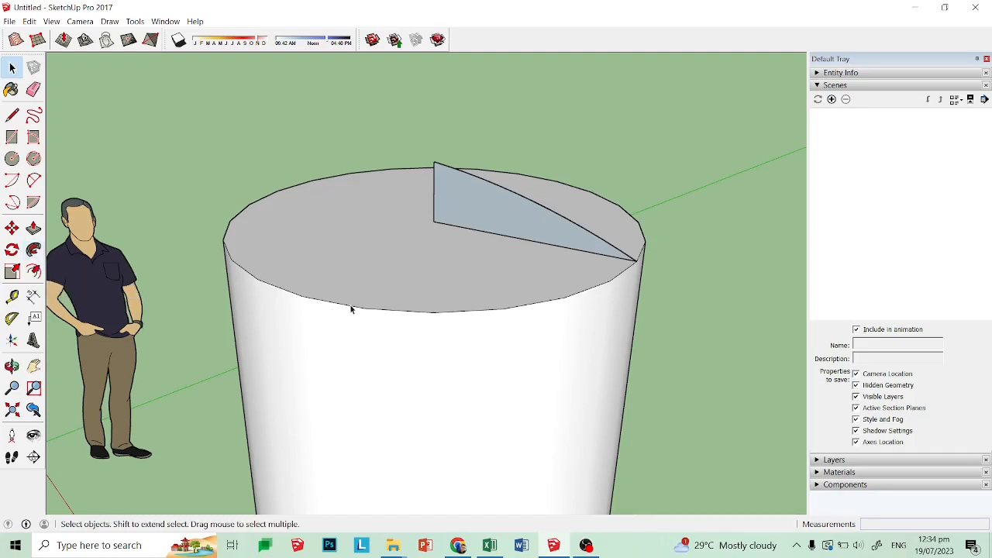
Select the newly swept dome face on top of the cylinder.
left_click(350, 310)
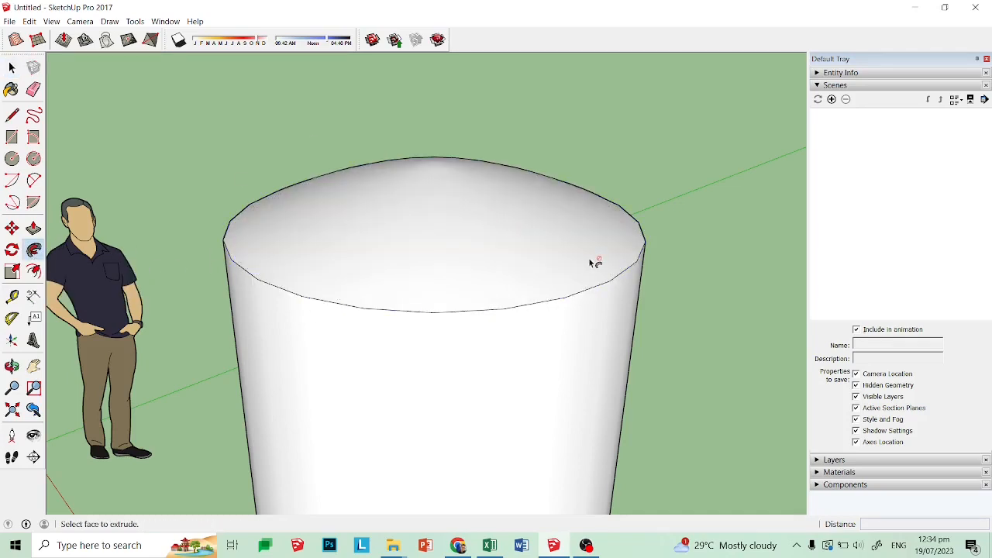
scroll("down", 3)
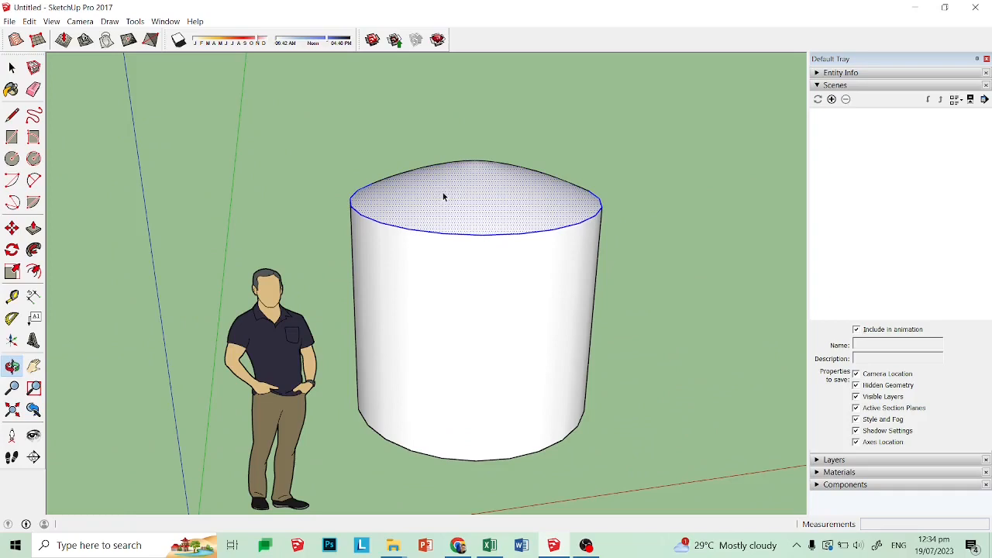
Bring up the context menu on the domed cap to copy it aside.
right_click(443, 196)
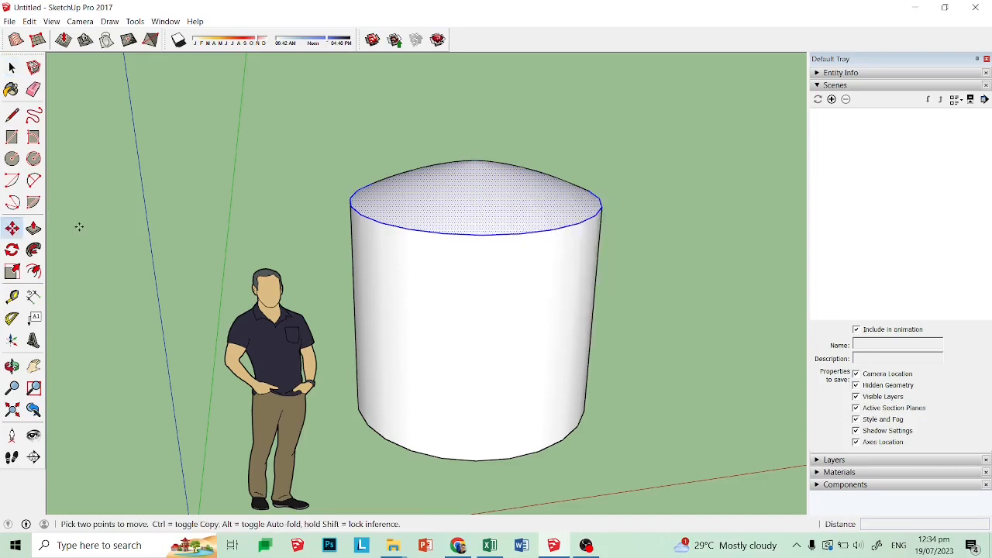
mouse_move(434, 217)
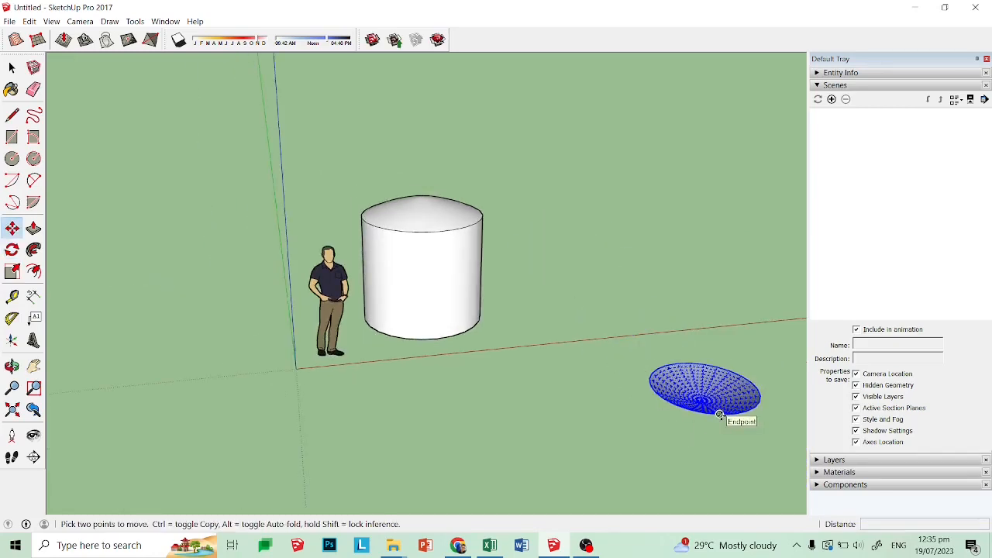
Move the dome copy under the tank and bring up actions for it.
left_click_drag(706, 396, 422, 341)
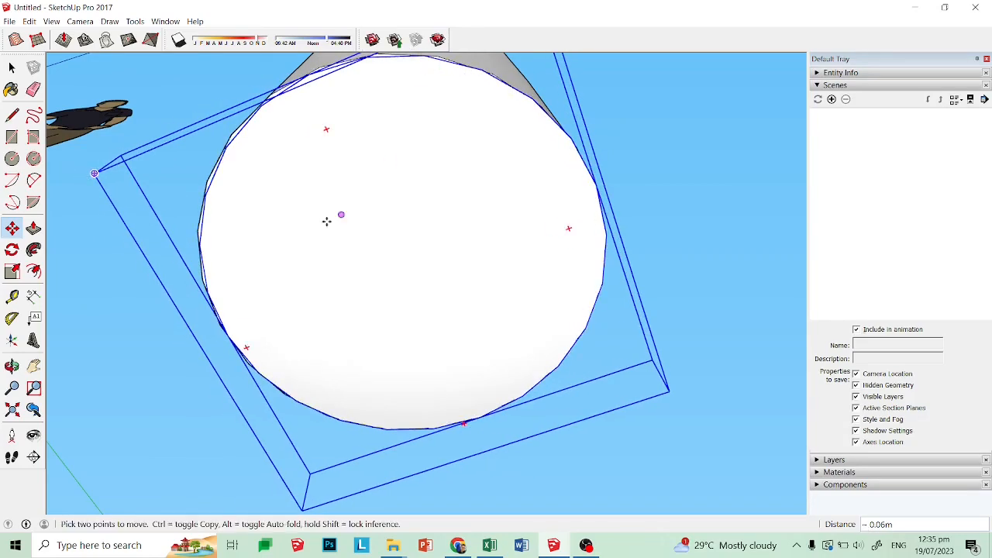
scroll("up", 3)
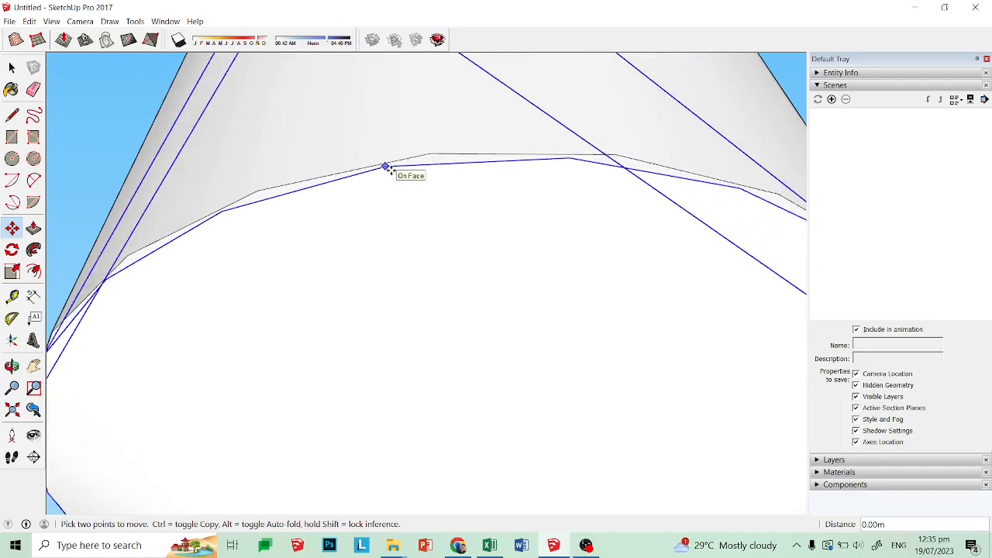
right_click(426, 282)
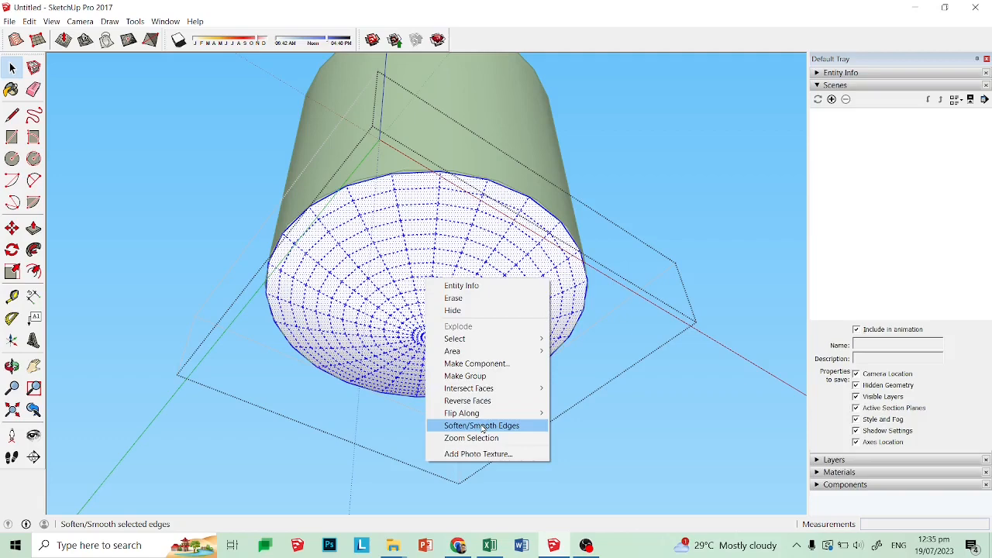
Soften the bottom dome's edges and save the model as Tank.skp.
left_click(481, 425)
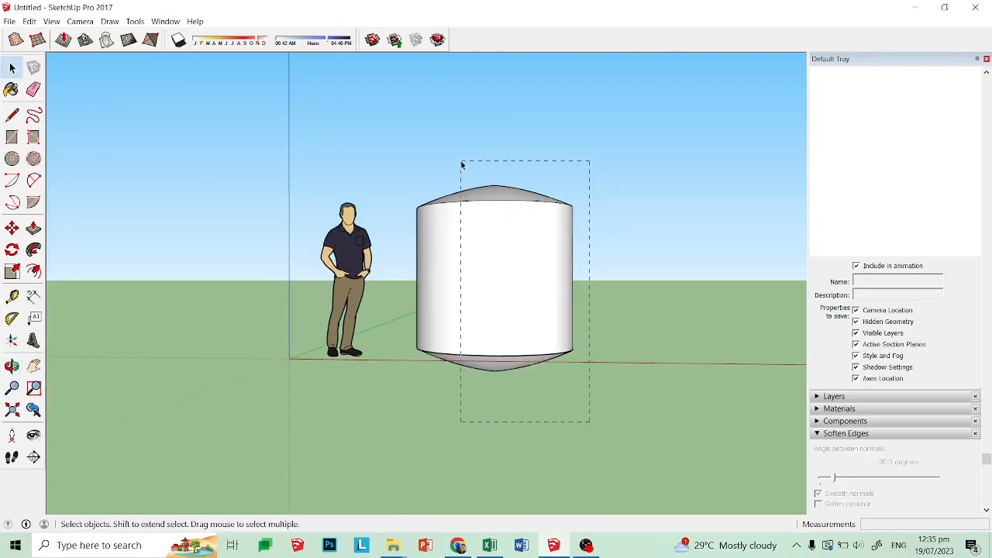
right_click(496, 279)
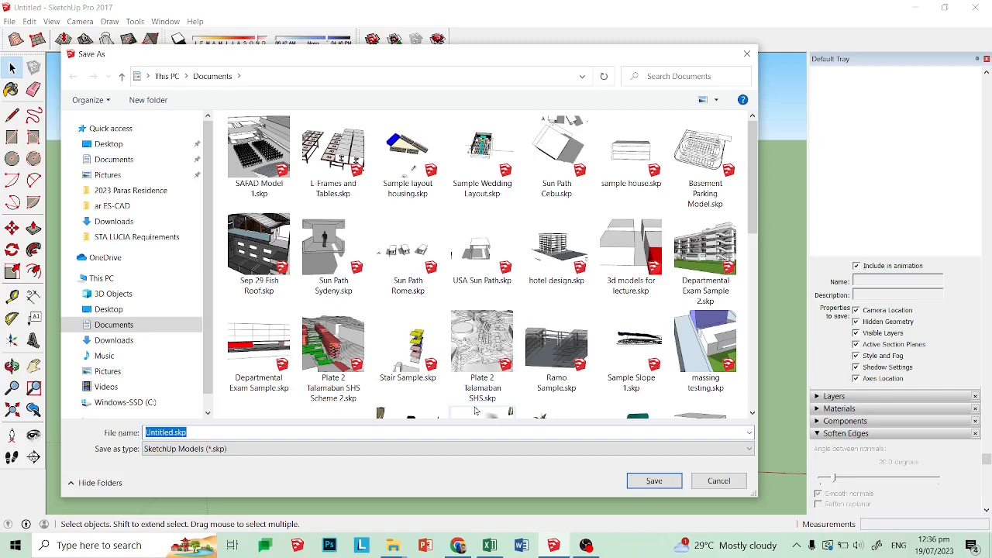
mouse_move(483, 410)
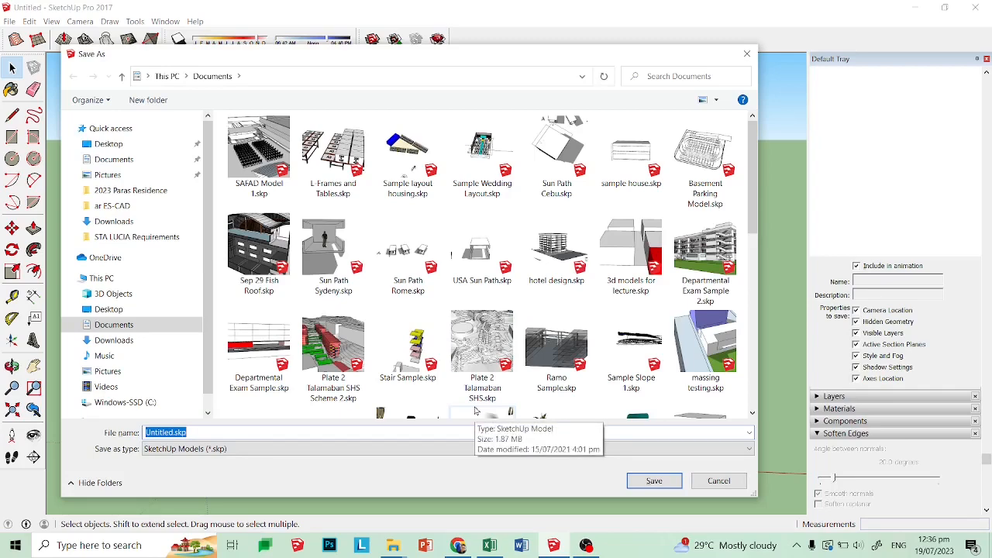
type("Tank")
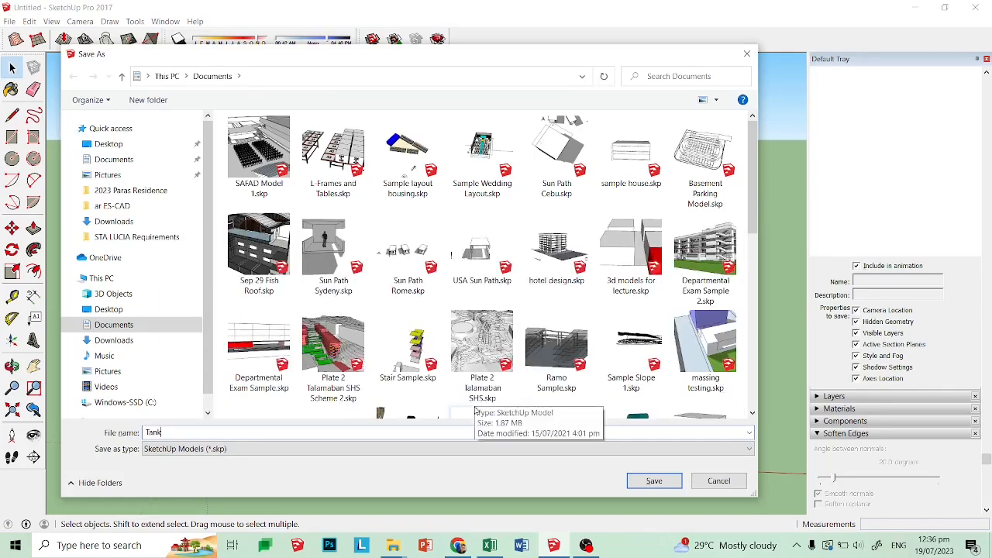
left_click(654, 481)
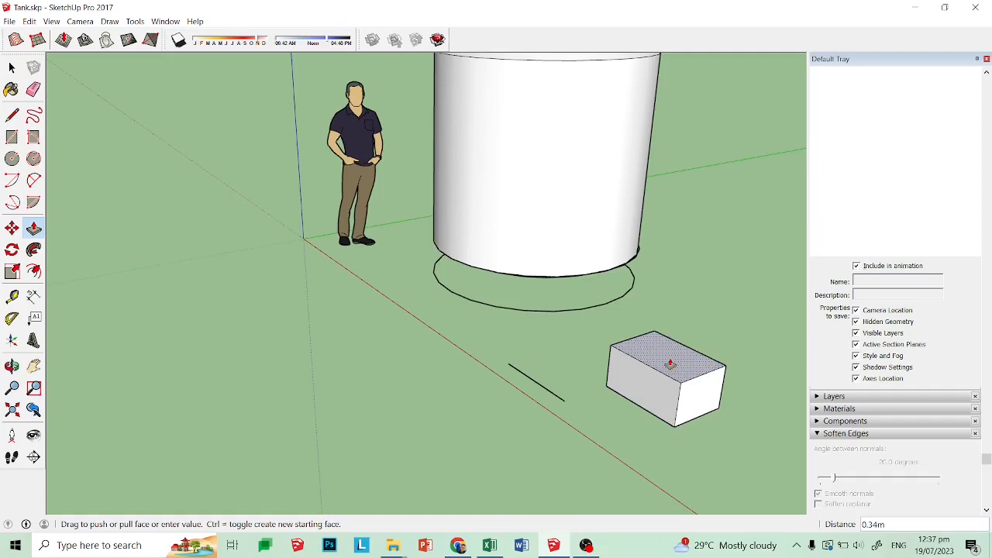
Bring up the context menu on the small block beside the tank.
right_click(667, 380)
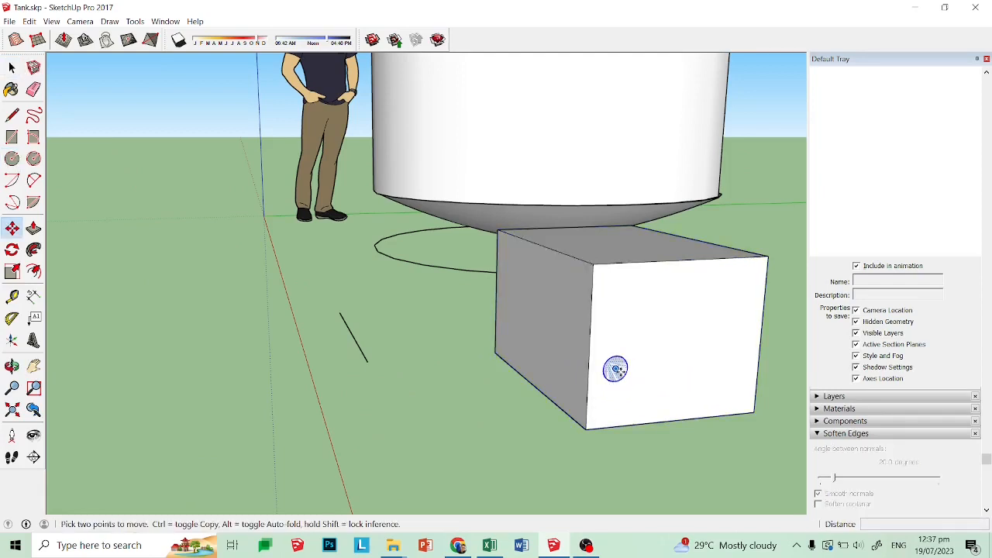
Move the block up against the tank's domed base.
left_click_drag(615, 369, 367, 362)
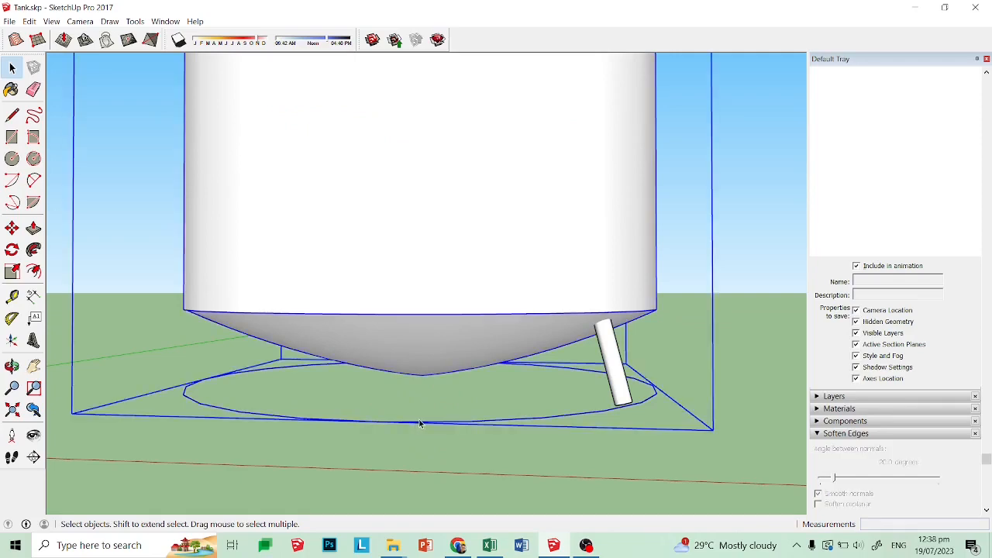
right_click(419, 423)
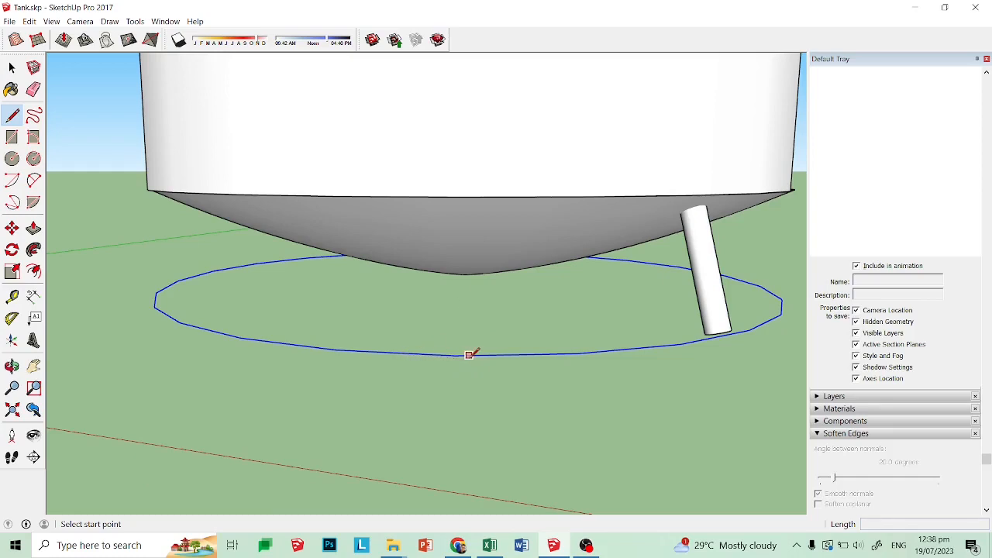
Start a line across the ground circle to locate its centre.
left_click(468, 355)
type("3")
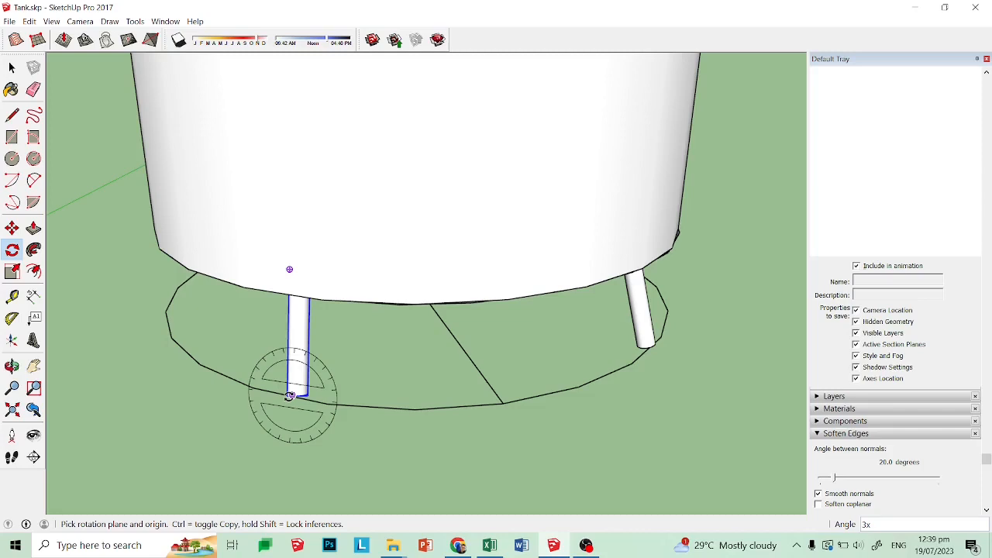
mouse_move(288, 382)
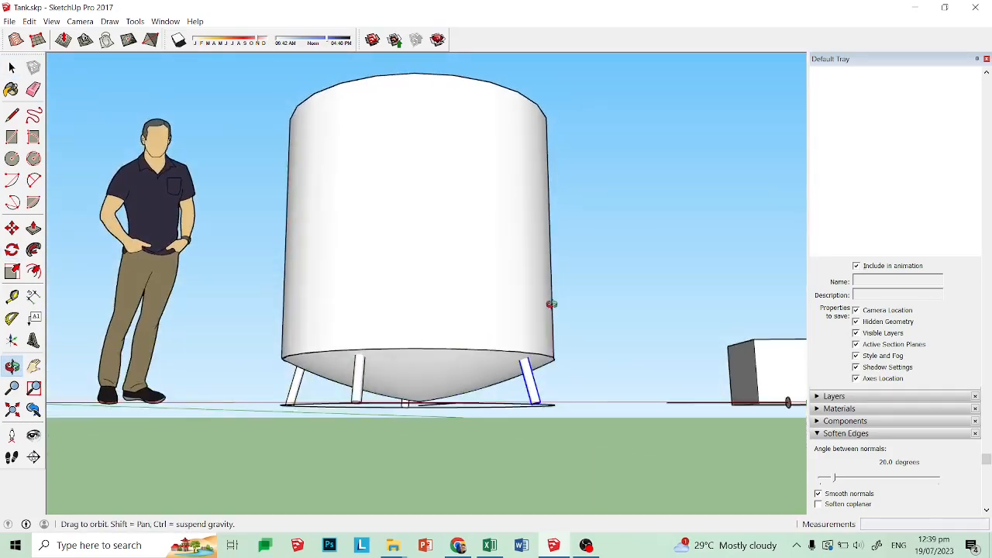
left_click_drag(552, 304, 498, 421)
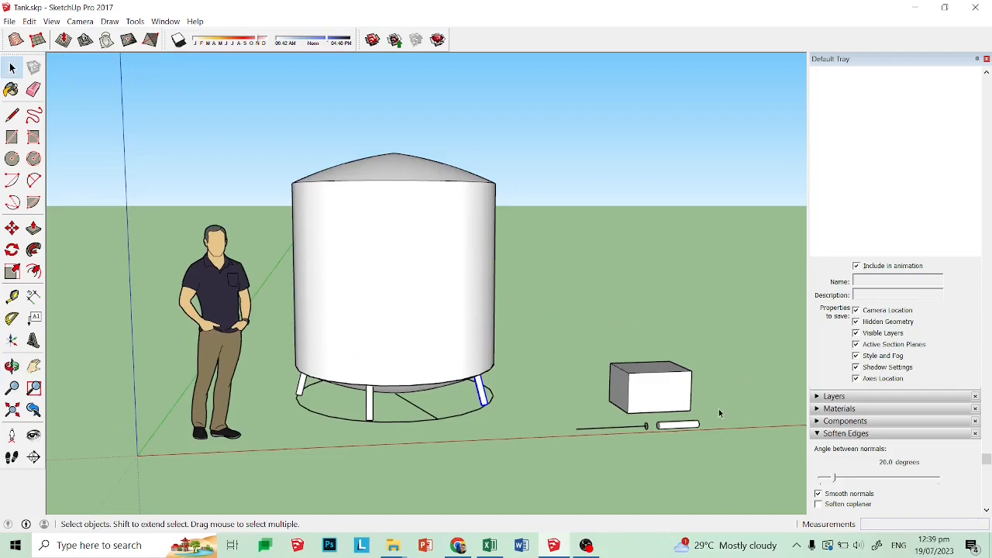
mouse_move(507, 313)
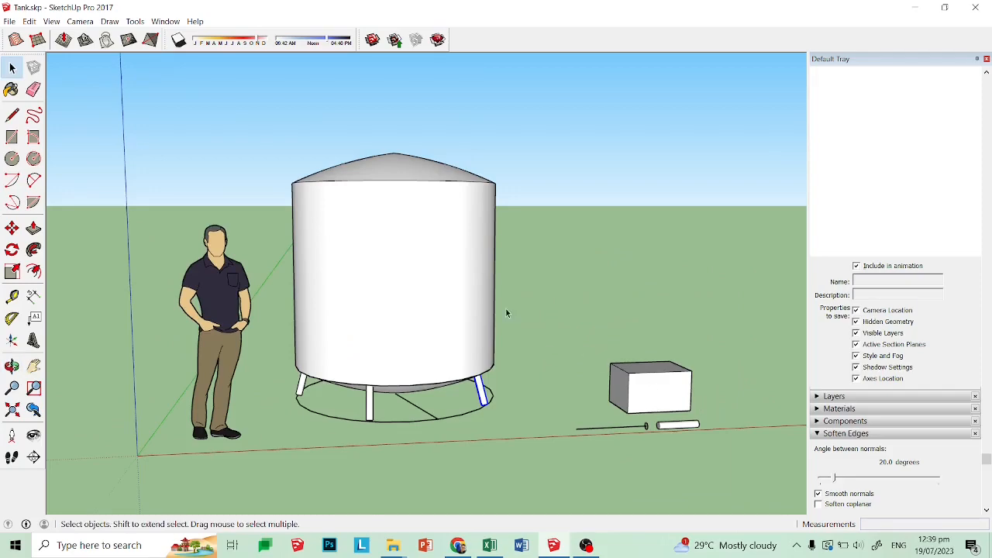